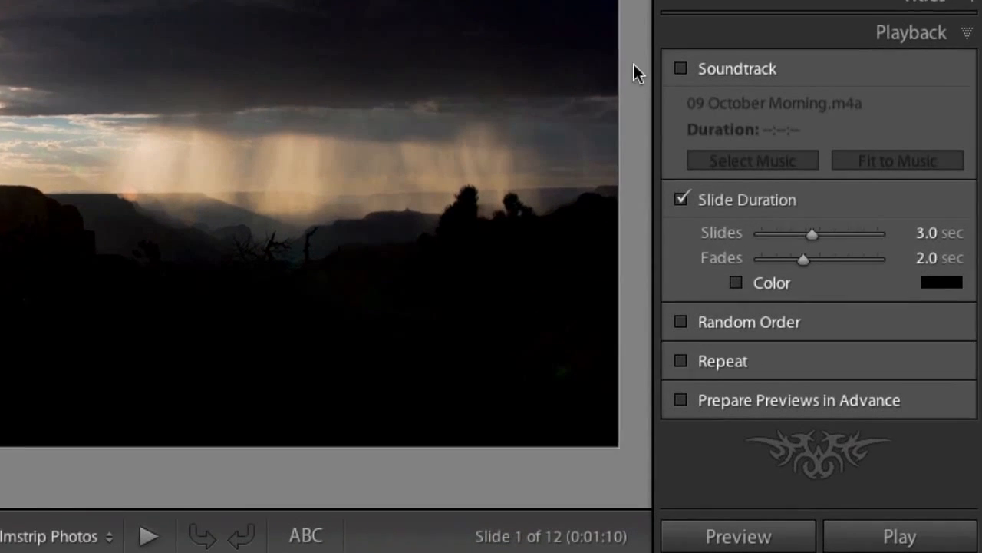
- Enable the Soundtrack checkbox so the slideshow plays '09 October Morning'
left_click(680, 68)
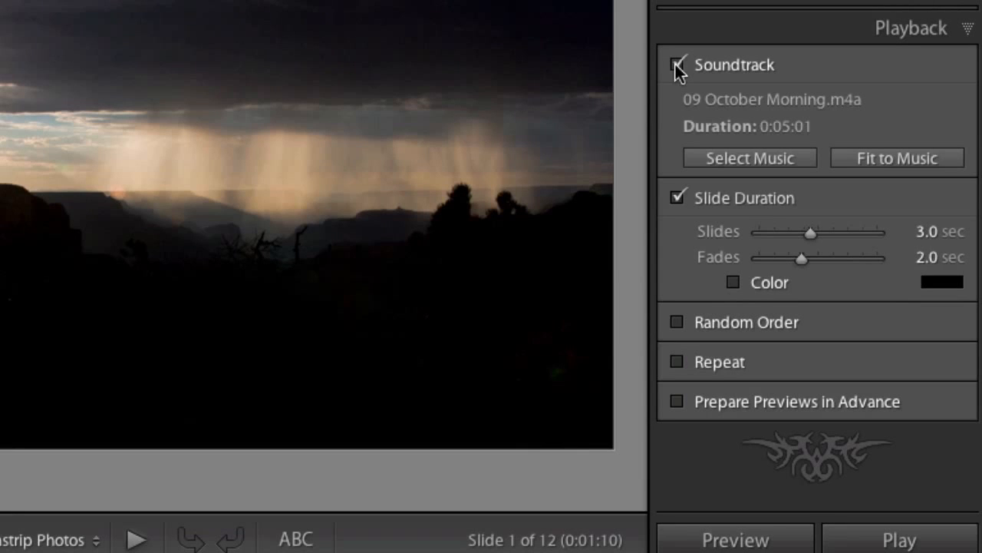
left_click(677, 64)
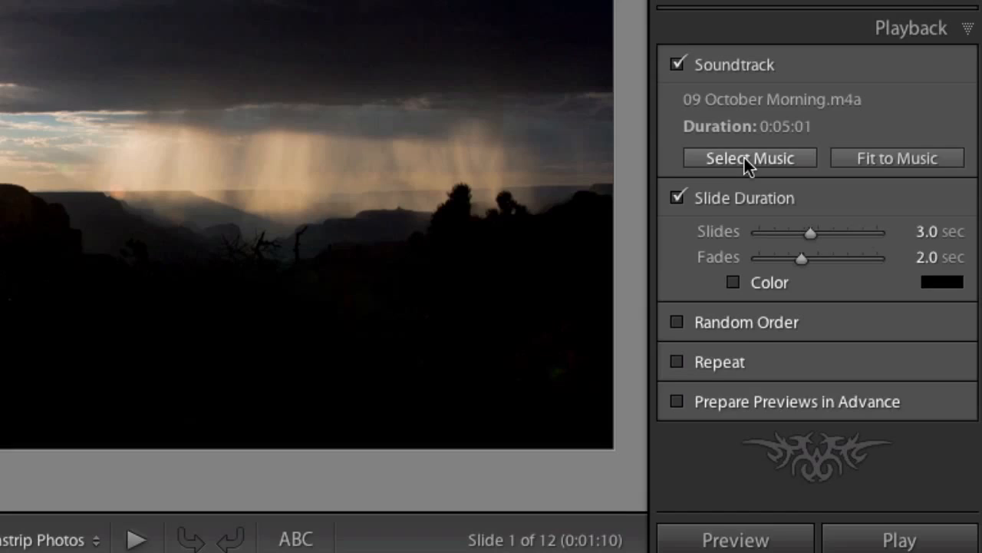
left_click(750, 158)
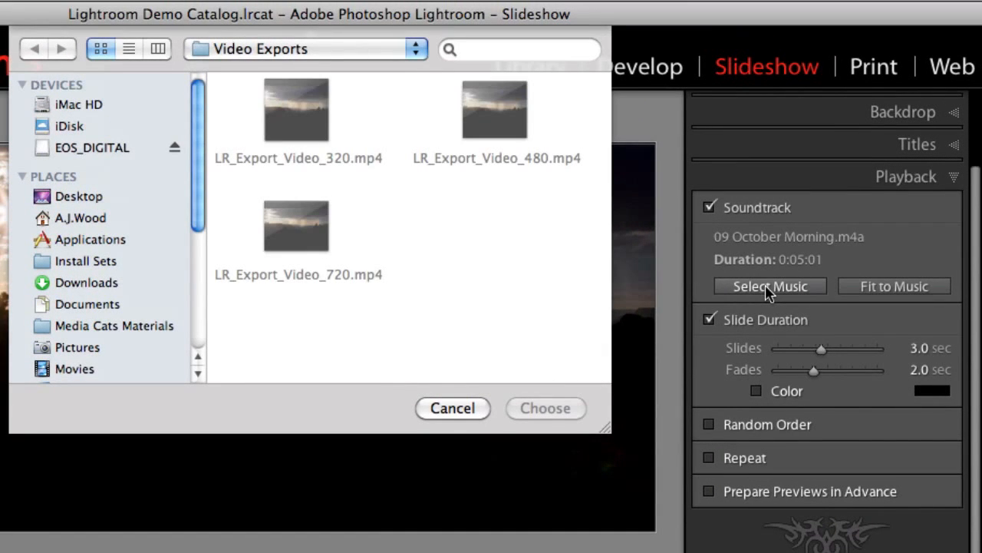
mouse_move(469, 437)
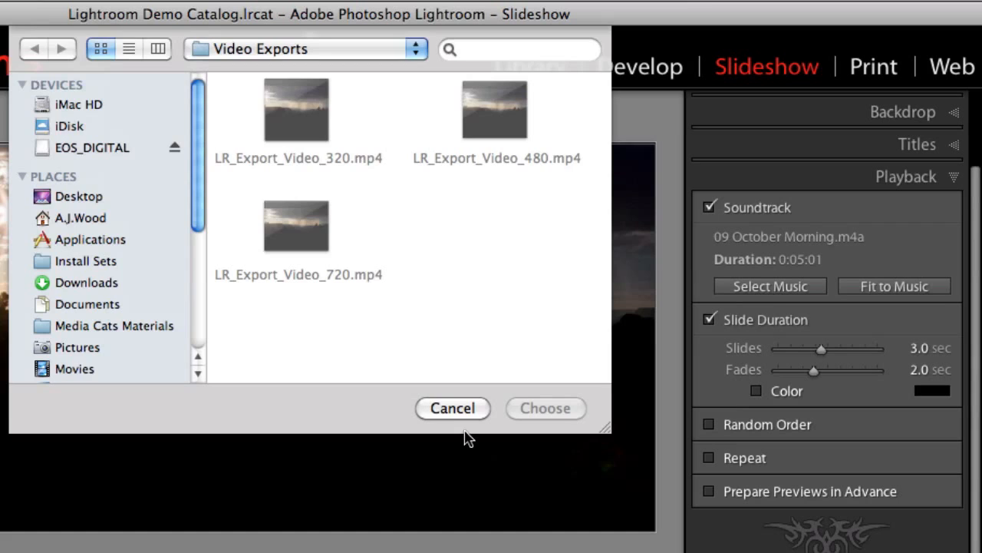
left_click(452, 408)
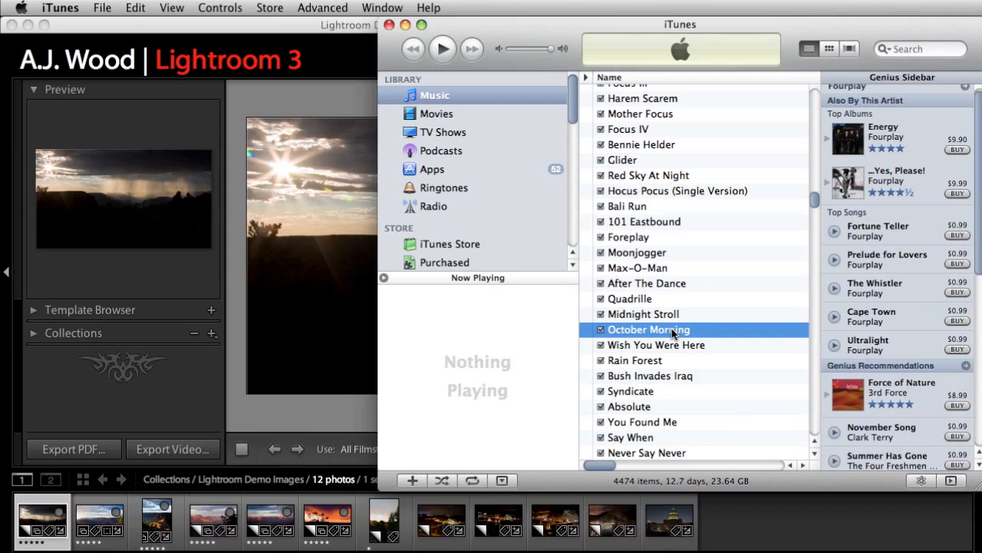
right_click(648, 330)
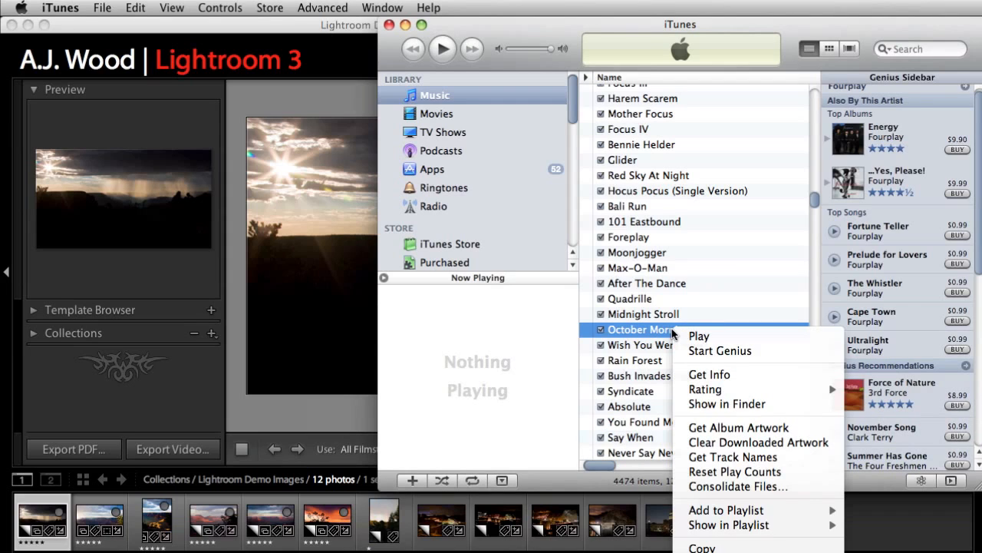
mouse_move(726, 404)
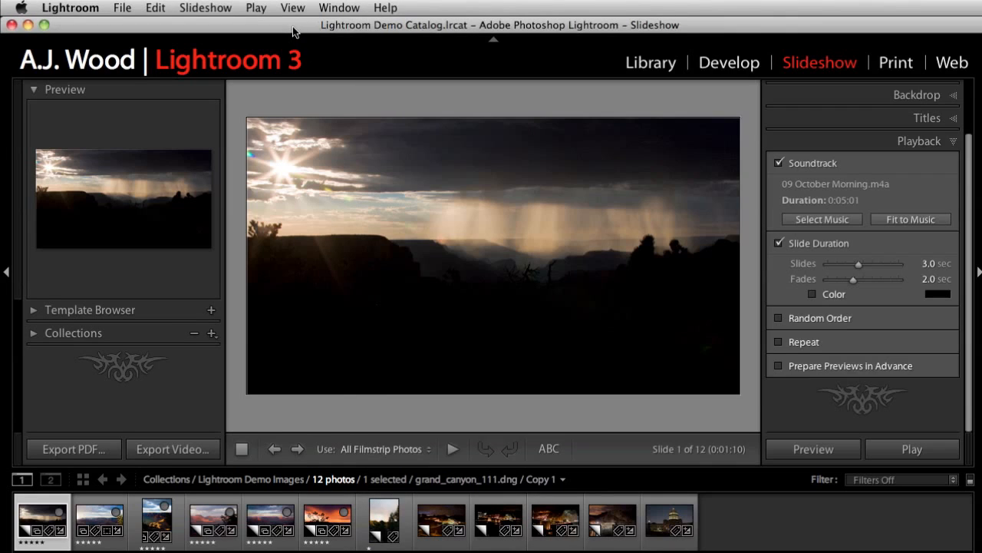
mouse_move(820, 189)
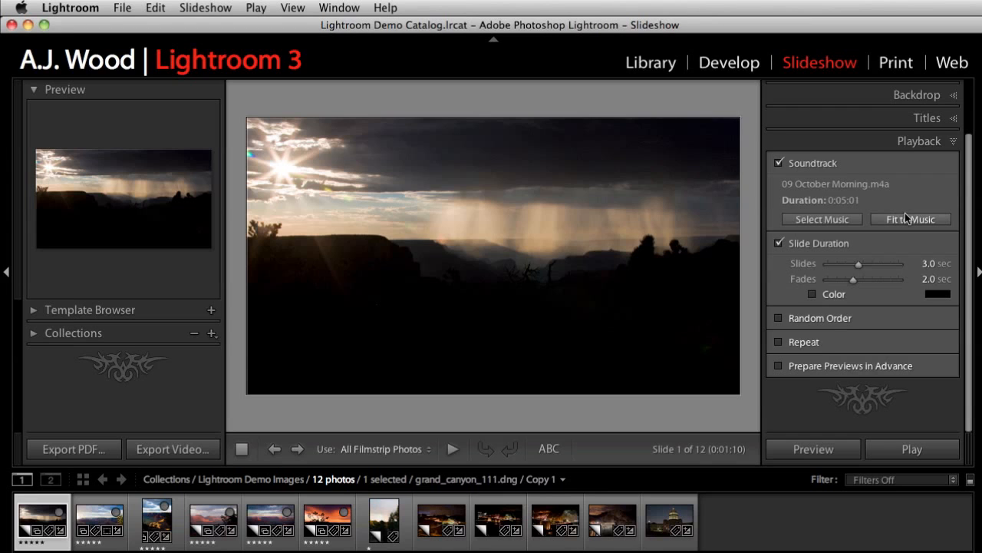
- Try Fit to Music, then set the slide duration to 3 seconds
left_click(911, 219)
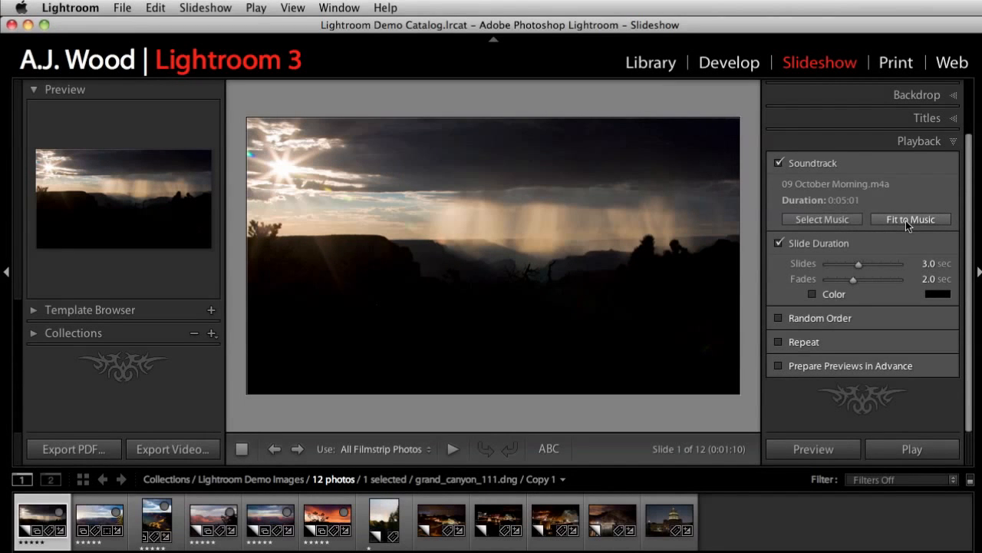
left_click_drag(860, 263, 906, 264)
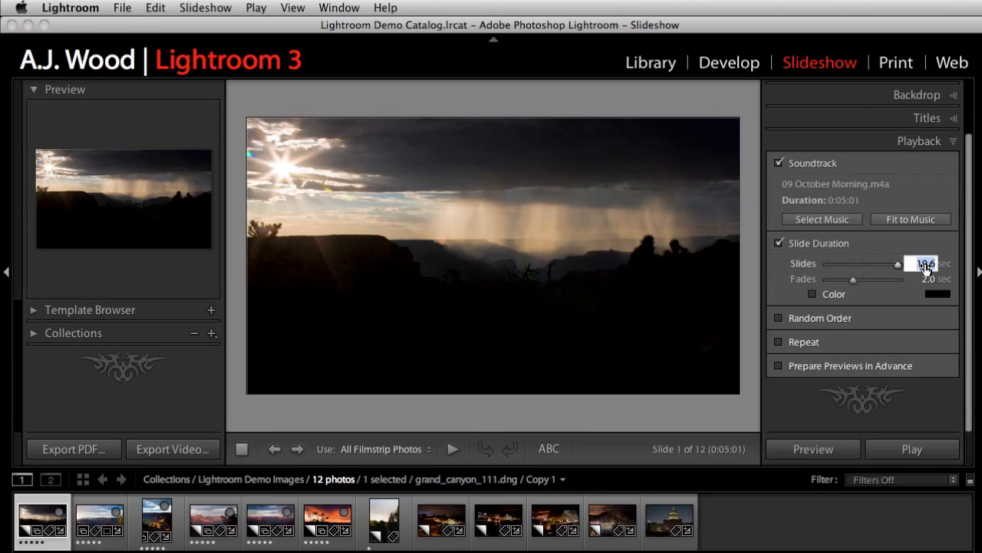
type("3.0")
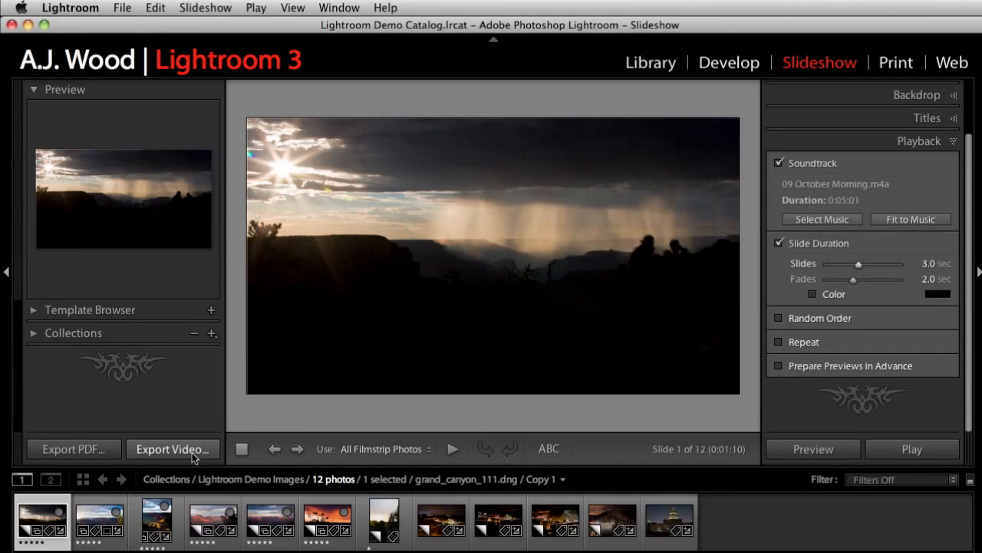
left_click(173, 449)
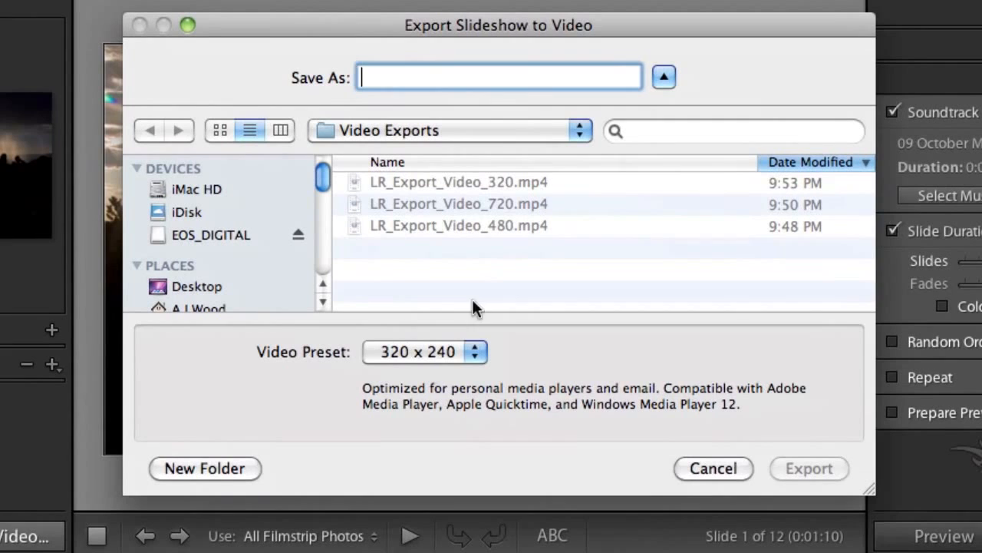
left_click(425, 352)
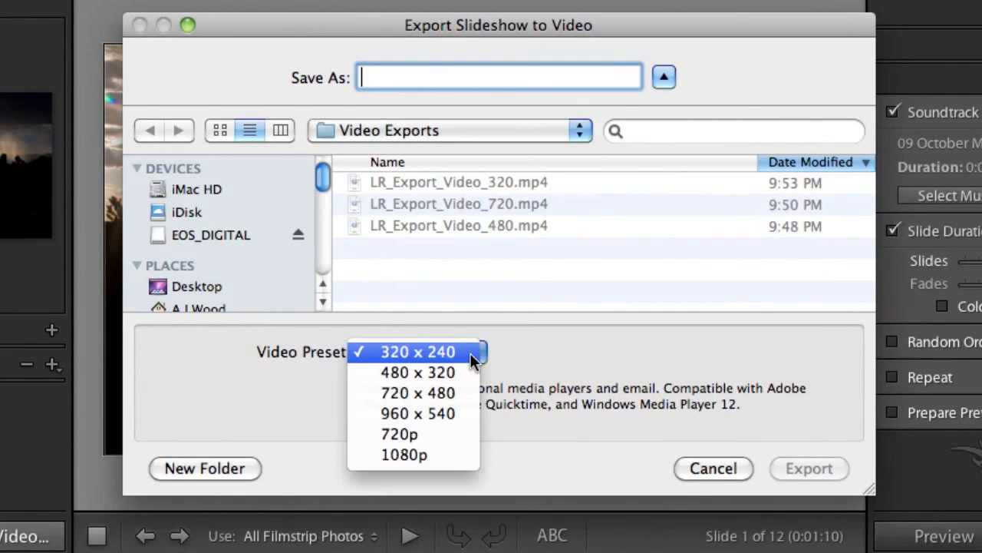
left_click(405, 454)
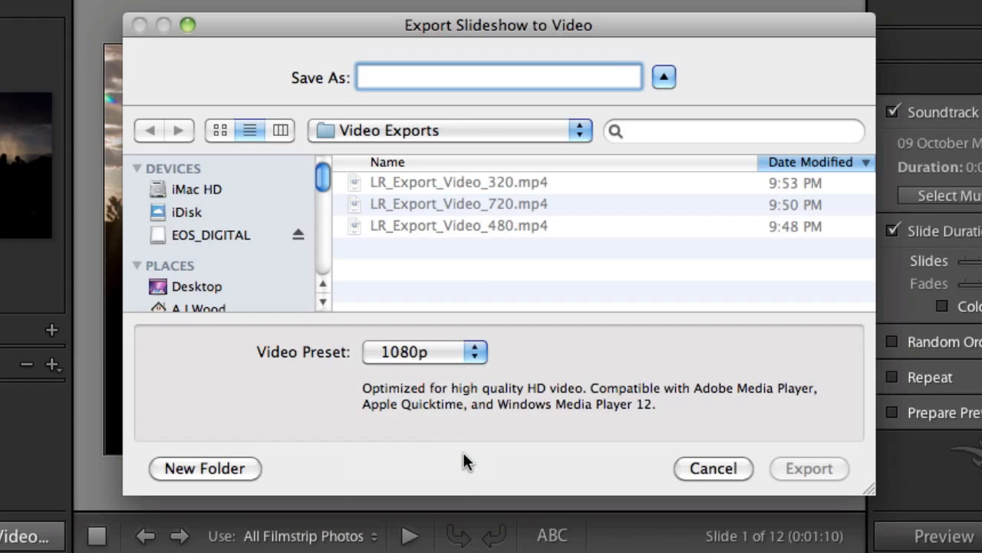
mouse_move(465, 441)
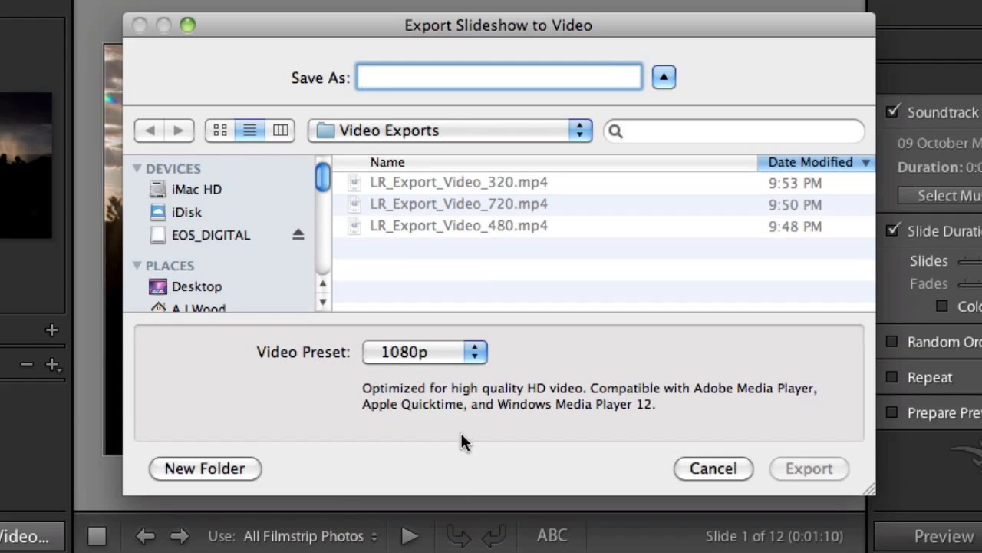
left_click(425, 352)
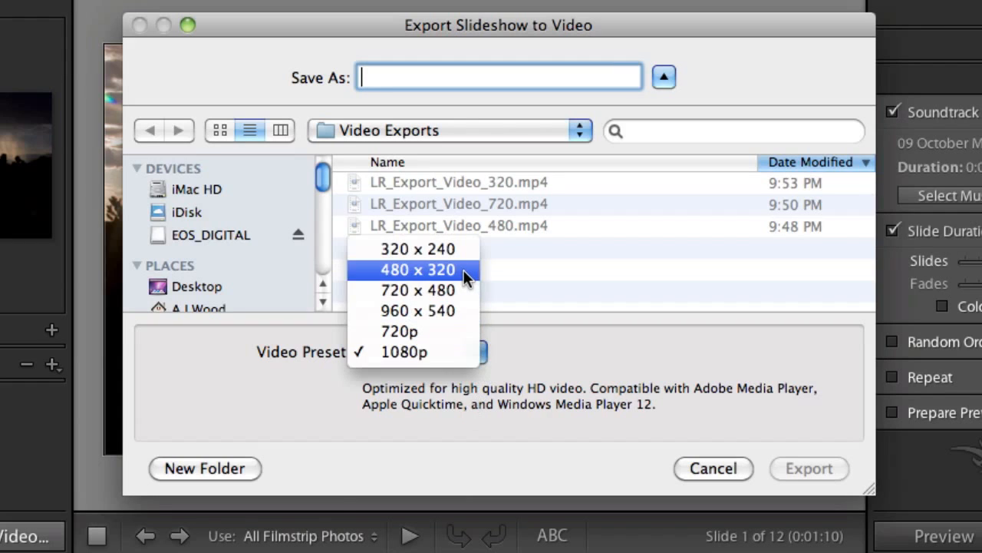
left_click(417, 269)
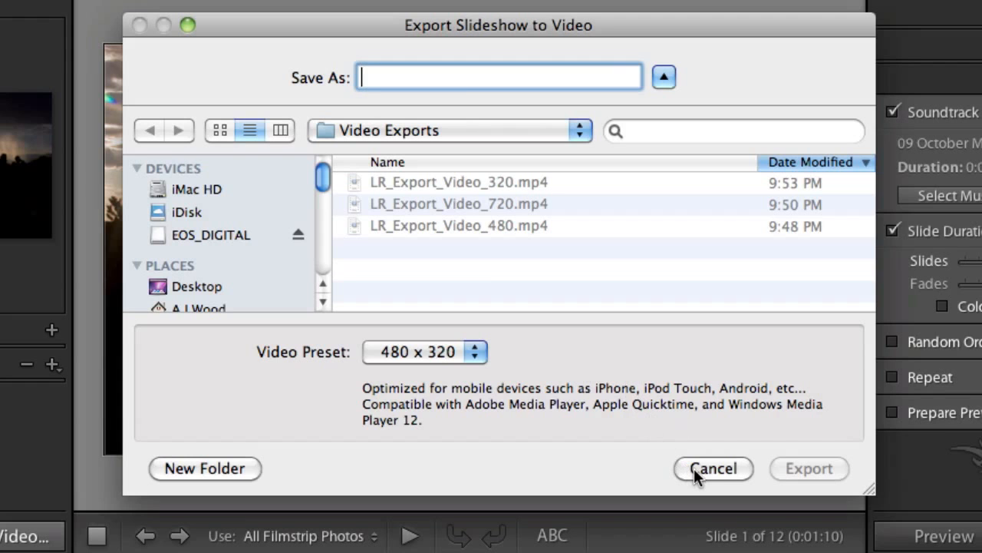
left_click(713, 468)
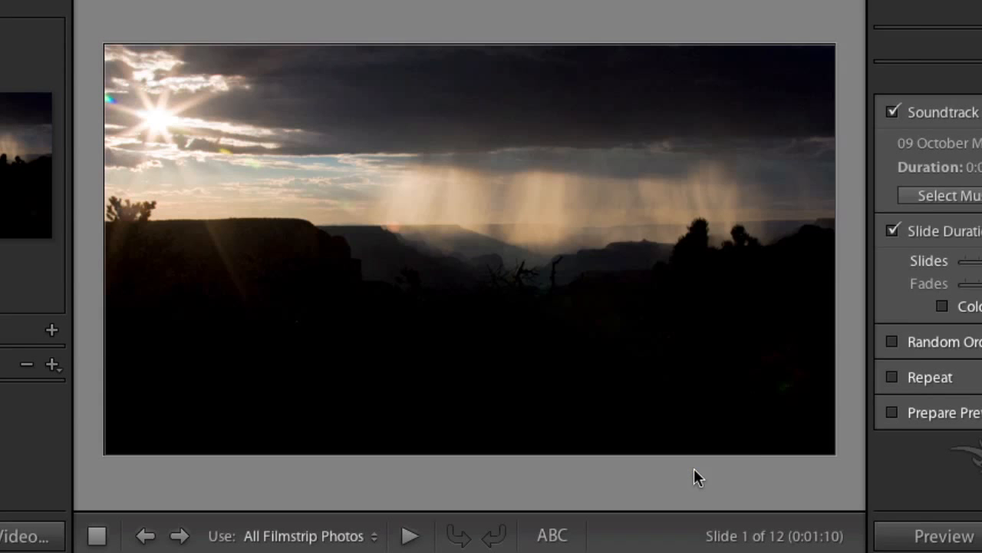